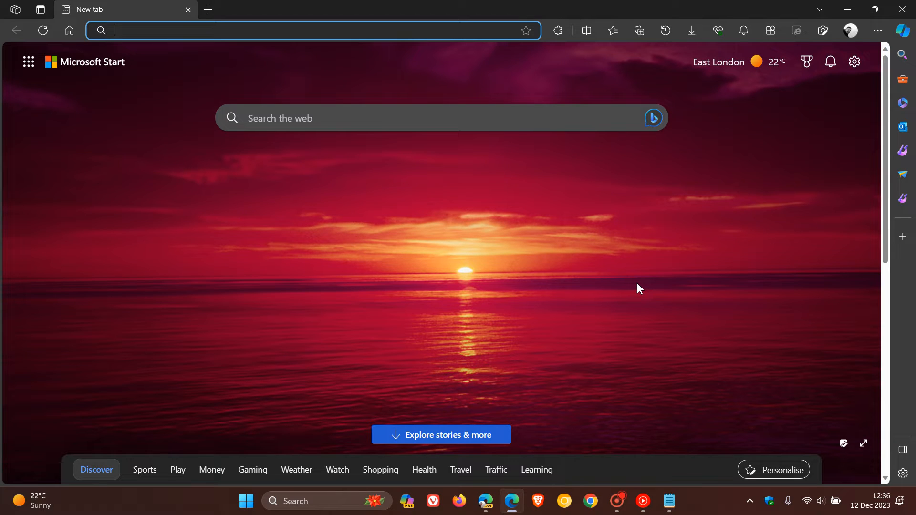
{"action": "mouse_move", "coordinate": [548, 308]}
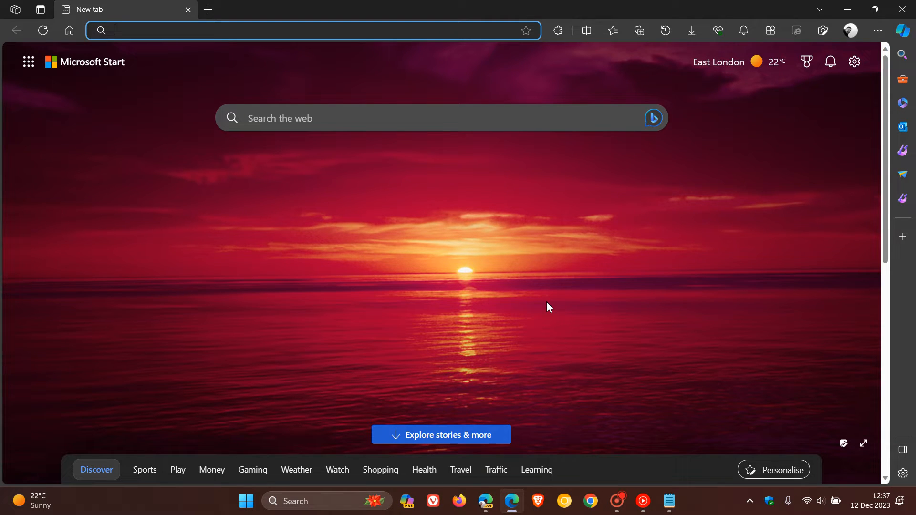
{"action": "mouse_move", "coordinate": [464, 209]}
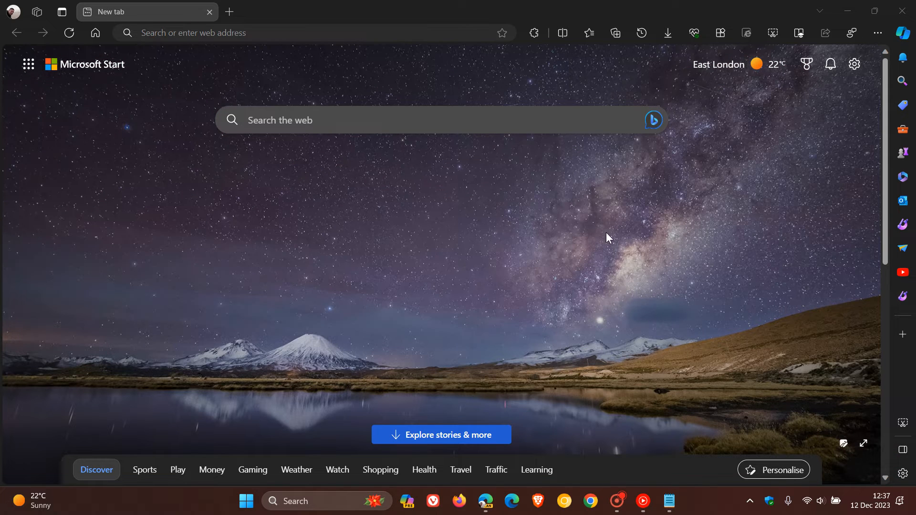
{"action": "mouse_move", "coordinate": [635, 251]}
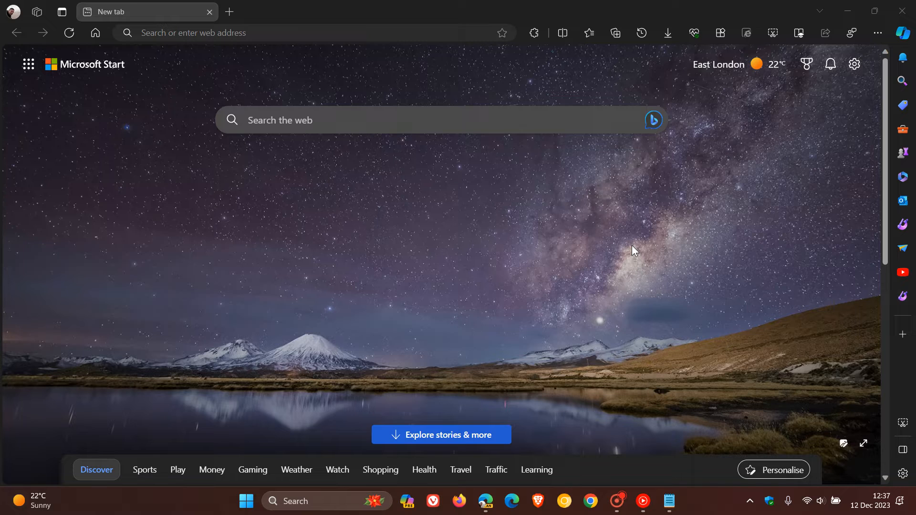
{"action": "mouse_move", "coordinate": [649, 240]}
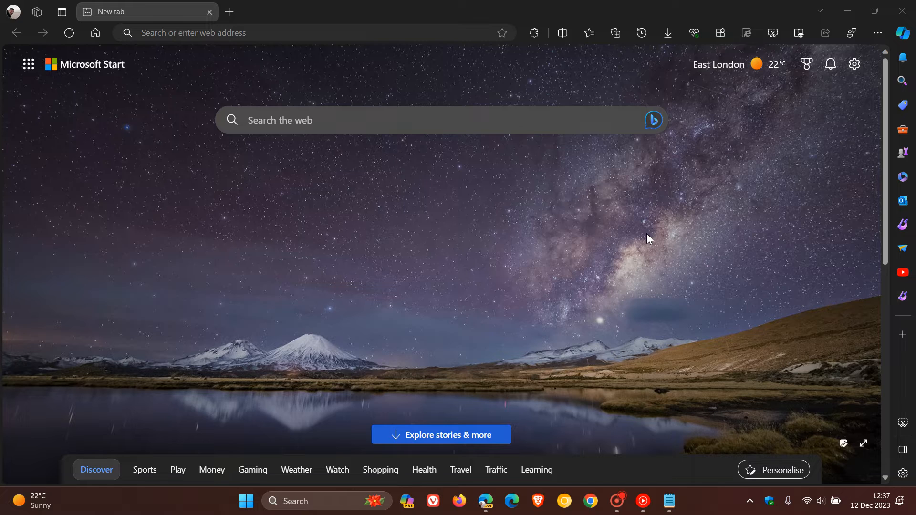
{"action": "mouse_move", "coordinate": [221, 213]}
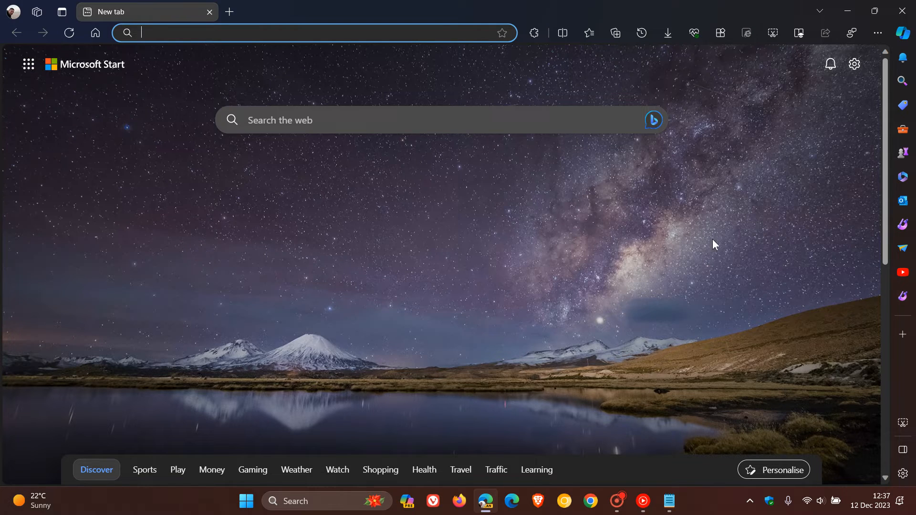
Close the entire Edge Canary browser from the Settings and more menu
{"action": "left_click", "coordinate": [878, 33]}
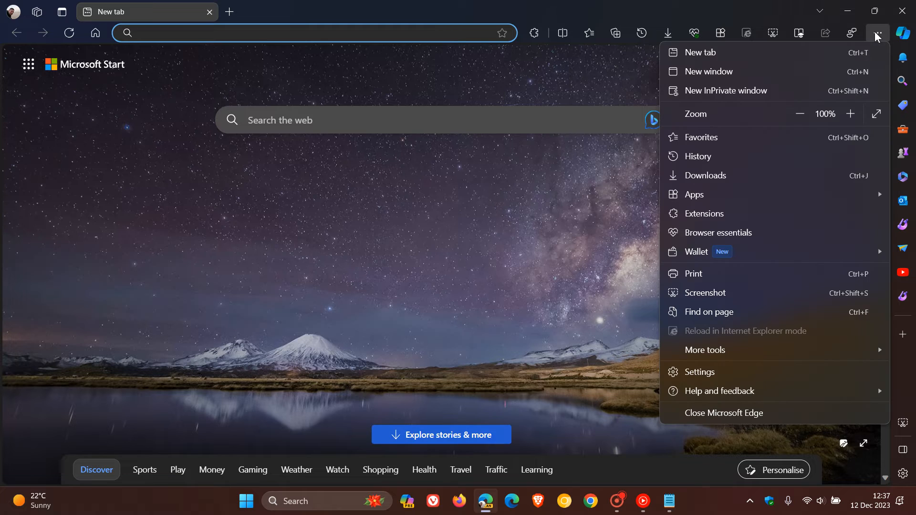
{"action": "mouse_move", "coordinate": [772, 422]}
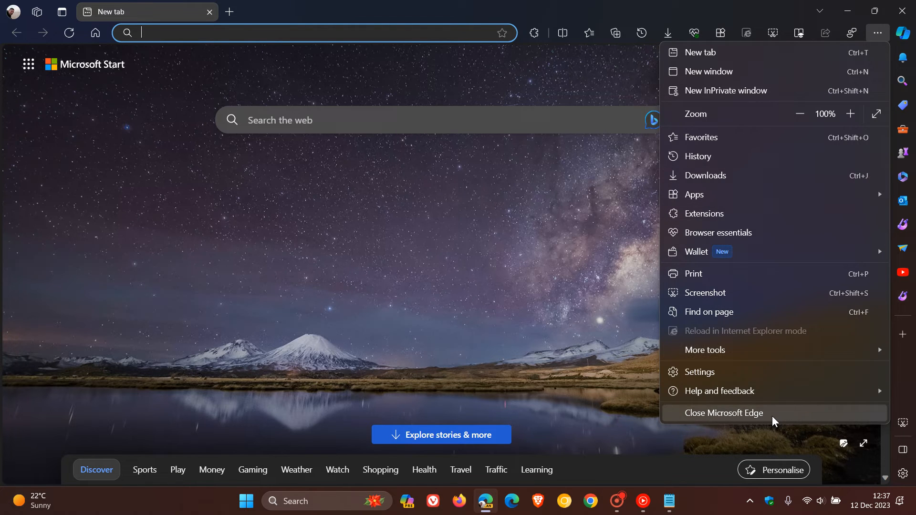
{"action": "left_click", "coordinate": [723, 412]}
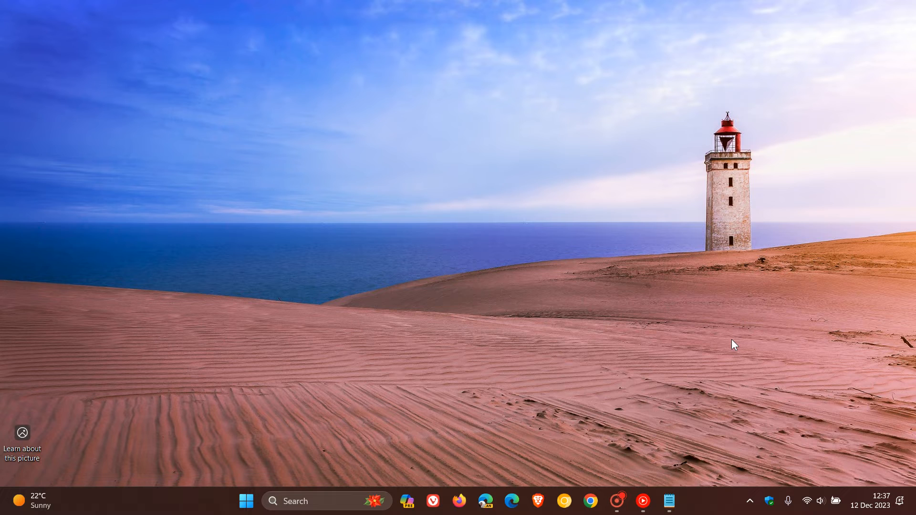
{"action": "mouse_move", "coordinate": [481, 503]}
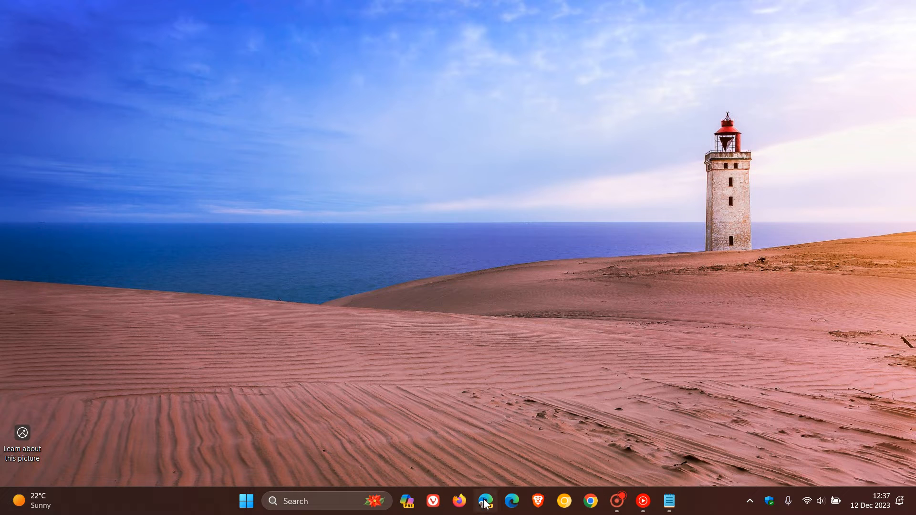
Relaunch Edge Canary from the taskbar so it shows a fresh new tab page
{"action": "left_click", "coordinate": [486, 511]}
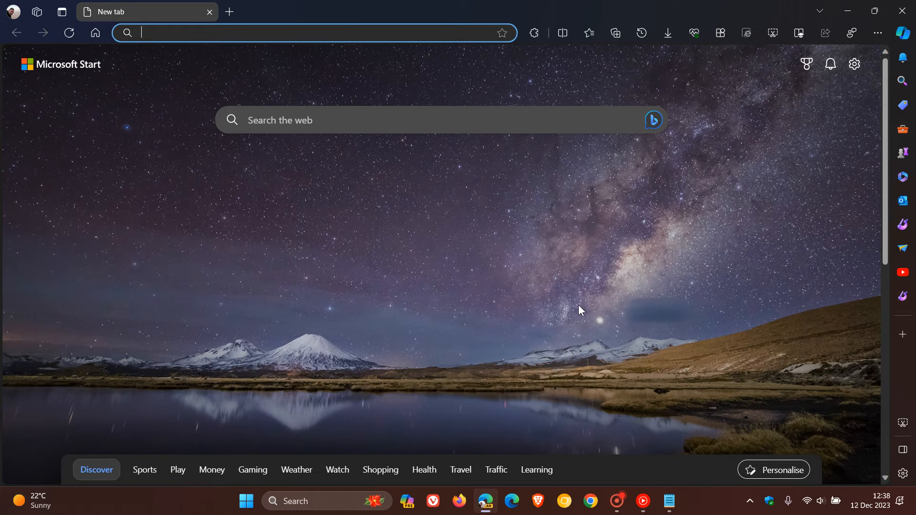
{"action": "mouse_move", "coordinate": [609, 257]}
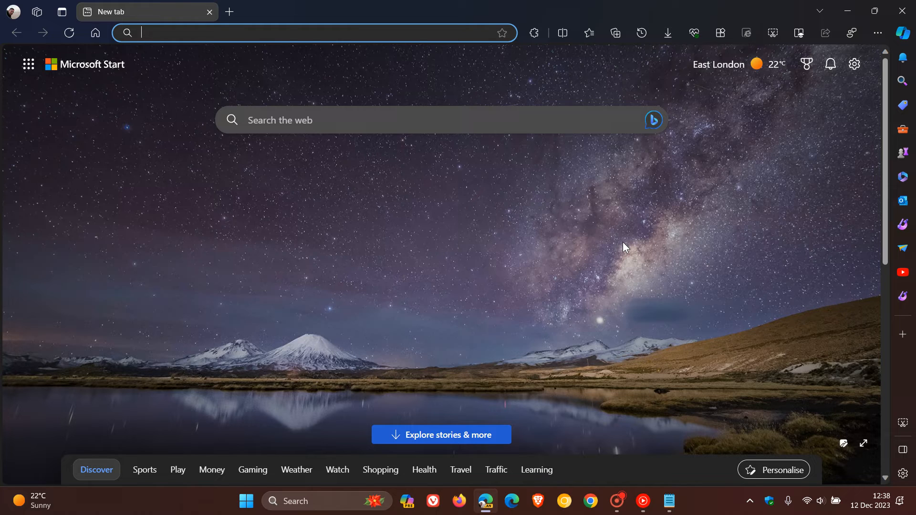
{"action": "mouse_move", "coordinate": [175, 82]}
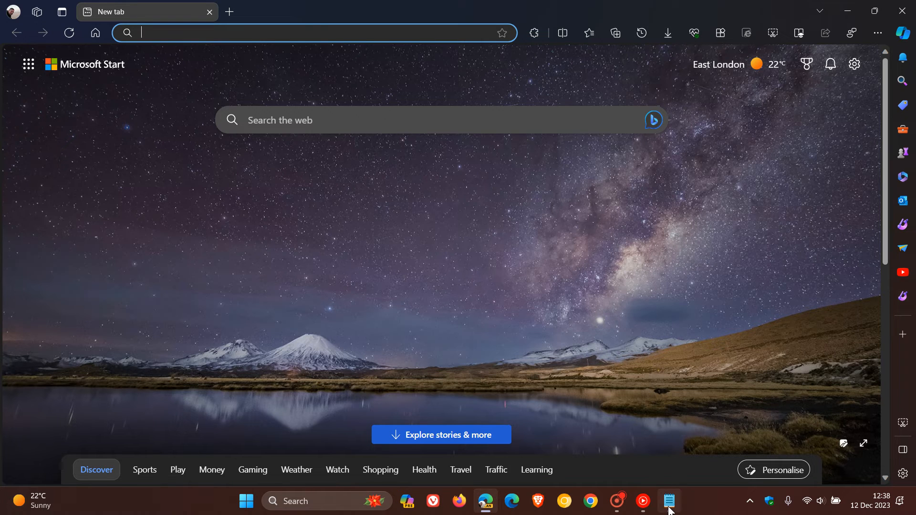
Show then minimize the Notepad flag note and bring up the Edge Canary taskbar shortcut's options
{"action": "left_click", "coordinate": [668, 501]}
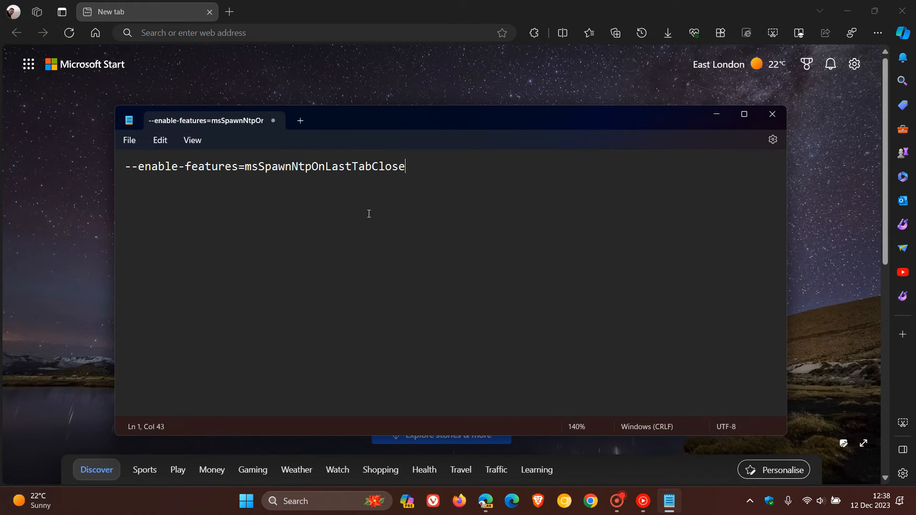
{"action": "mouse_move", "coordinate": [695, 134]}
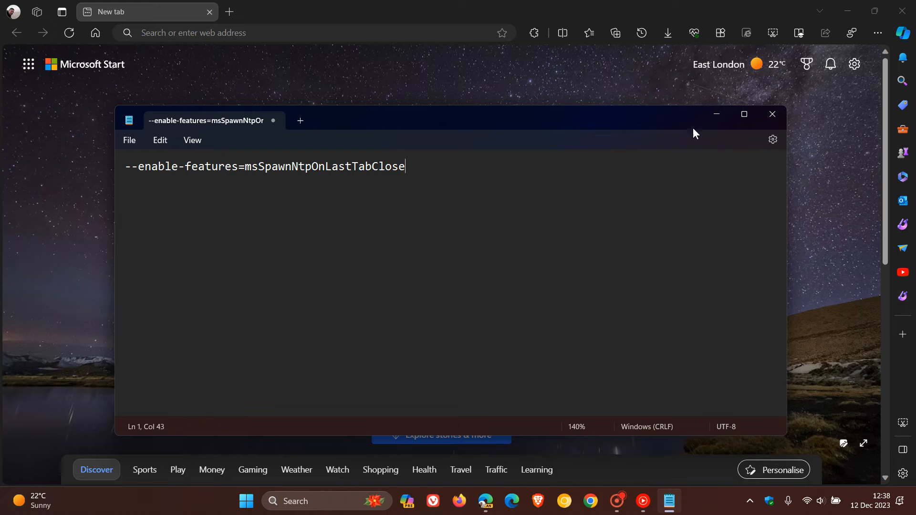
{"action": "mouse_move", "coordinate": [716, 114]}
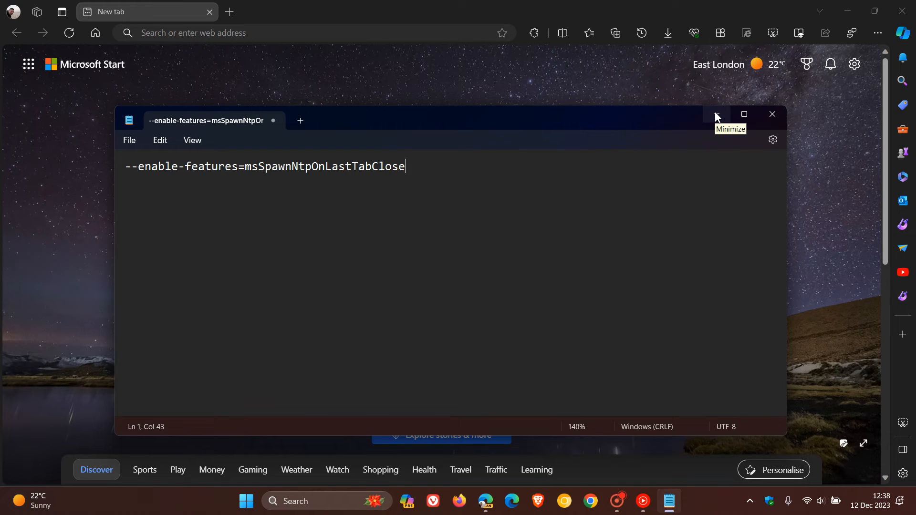
{"action": "left_click", "coordinate": [716, 115]}
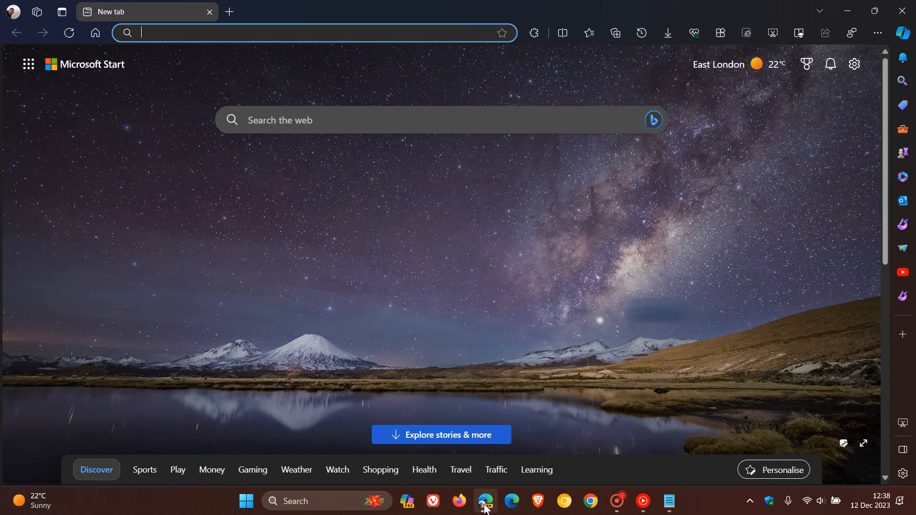
{"action": "right_click", "coordinate": [484, 502]}
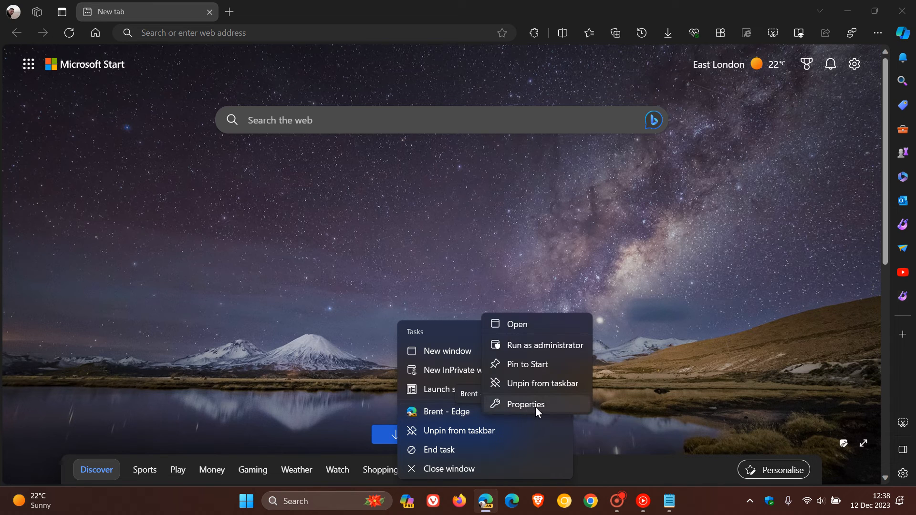
Show the Edge Canary shortcut Properties with its Target ending in the msSpawnNtpOnLastTabClose flag
{"action": "left_click", "coordinate": [525, 405]}
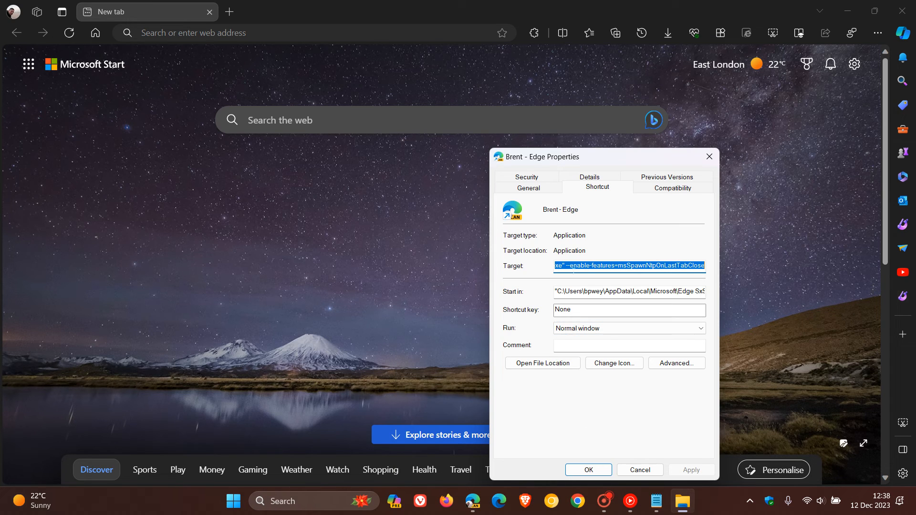
{"action": "mouse_move", "coordinate": [716, 264]}
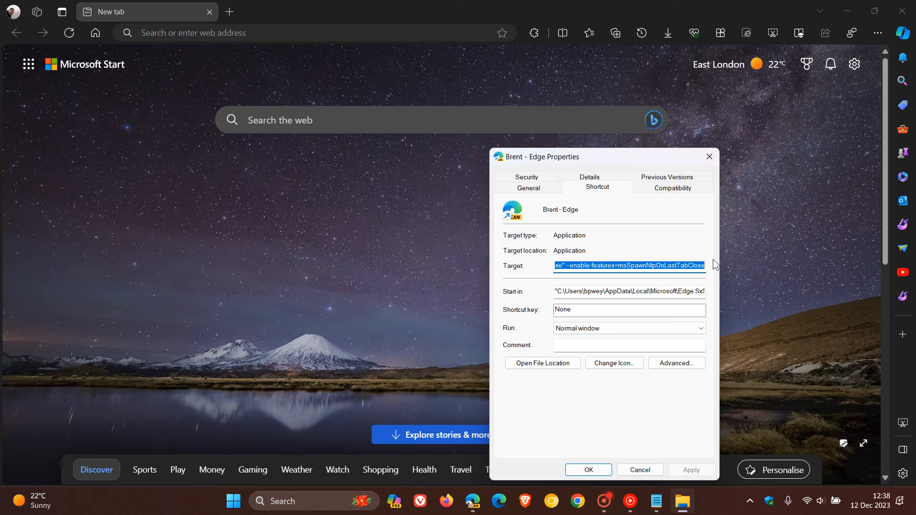
{"action": "mouse_move", "coordinate": [580, 280]}
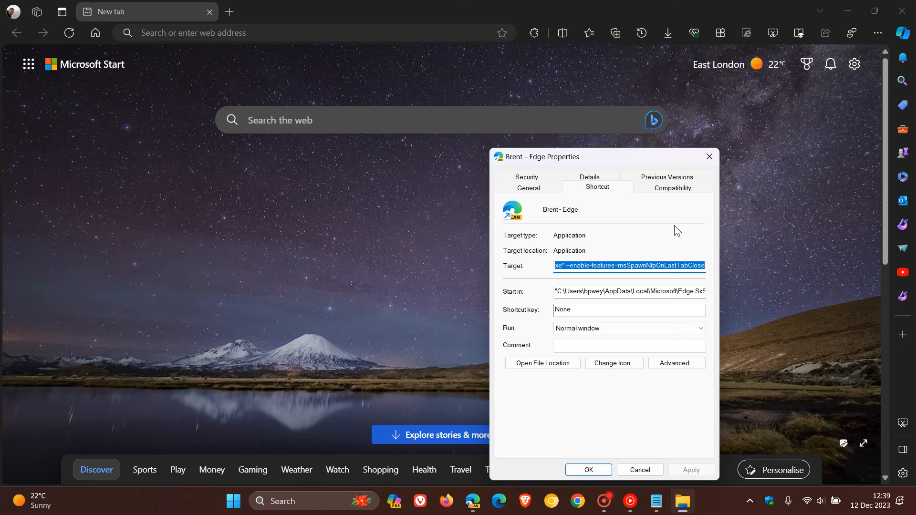
{"action": "mouse_move", "coordinate": [786, 312]}
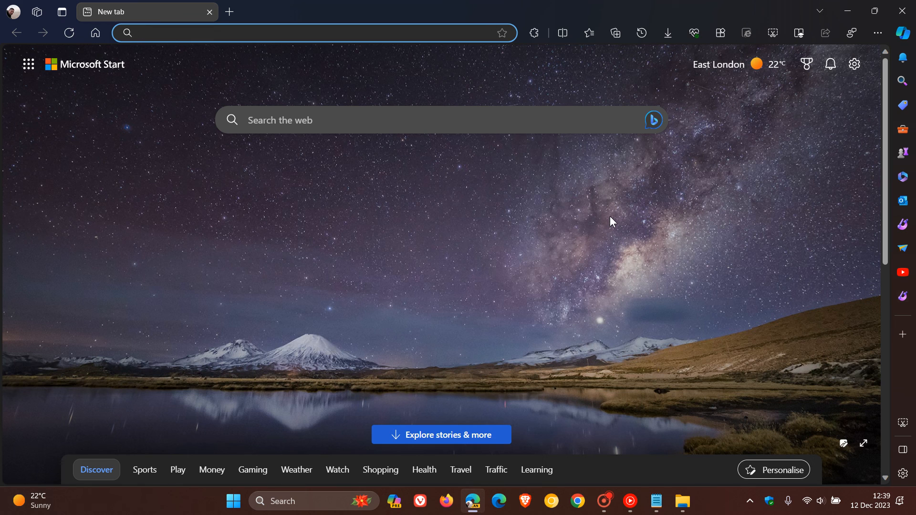
{"action": "mouse_move", "coordinate": [593, 263]}
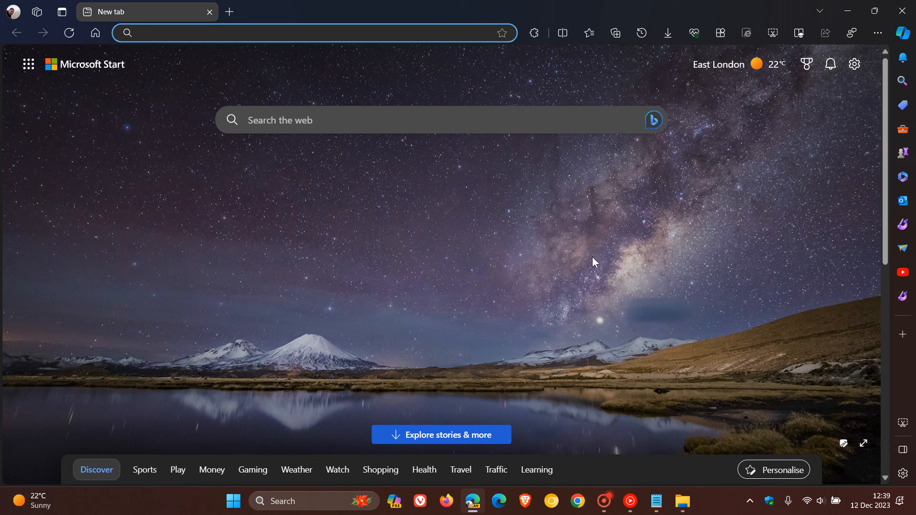